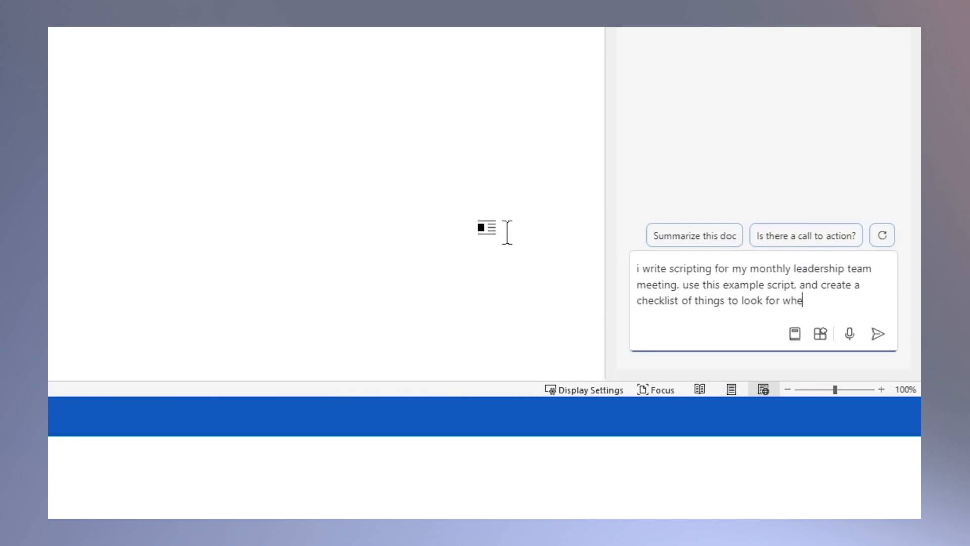
Have Copilot build a checklist of script principles from the example script
{"action": "left_click", "coordinate": [881, 335]}
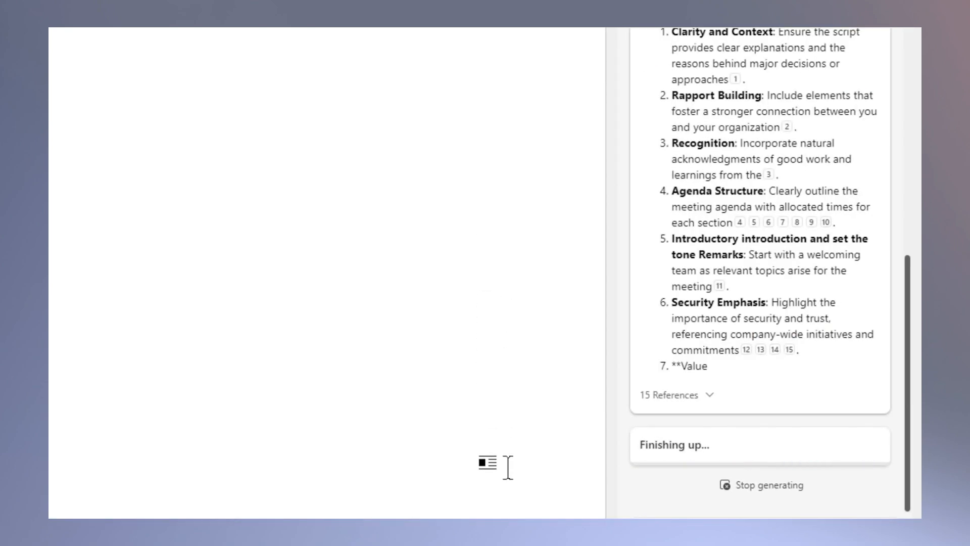
{"action": "left_click", "coordinate": [663, 363]}
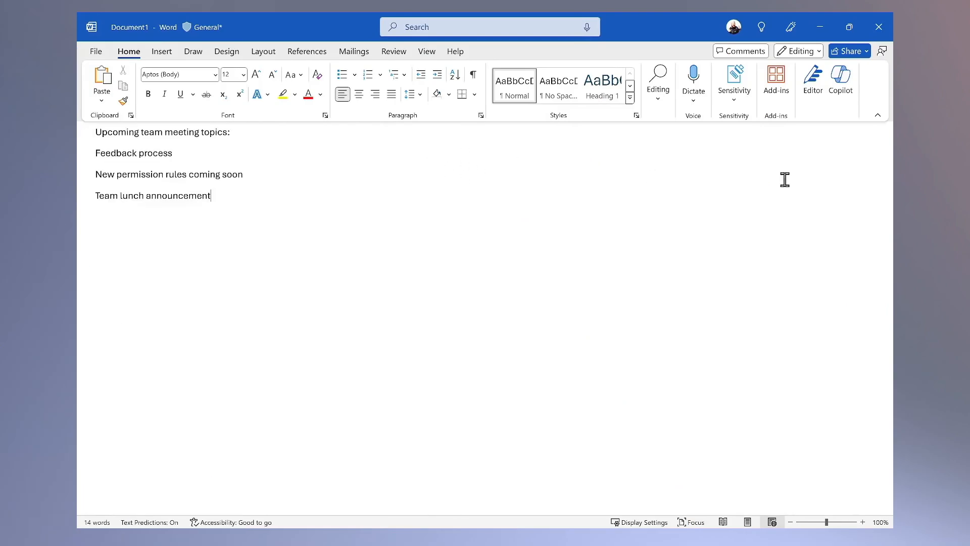
Ask Copilot to expand the talking points using the May 2024 meeting notes and insert the result
{"action": "left_click", "coordinate": [841, 80]}
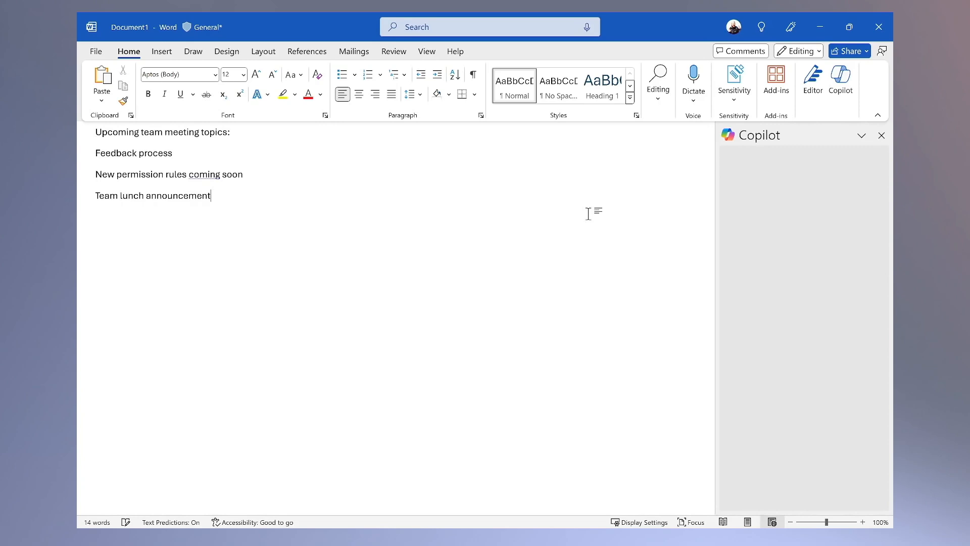
{"action": "type", "text": "I am drafting scripting for my upcom"}
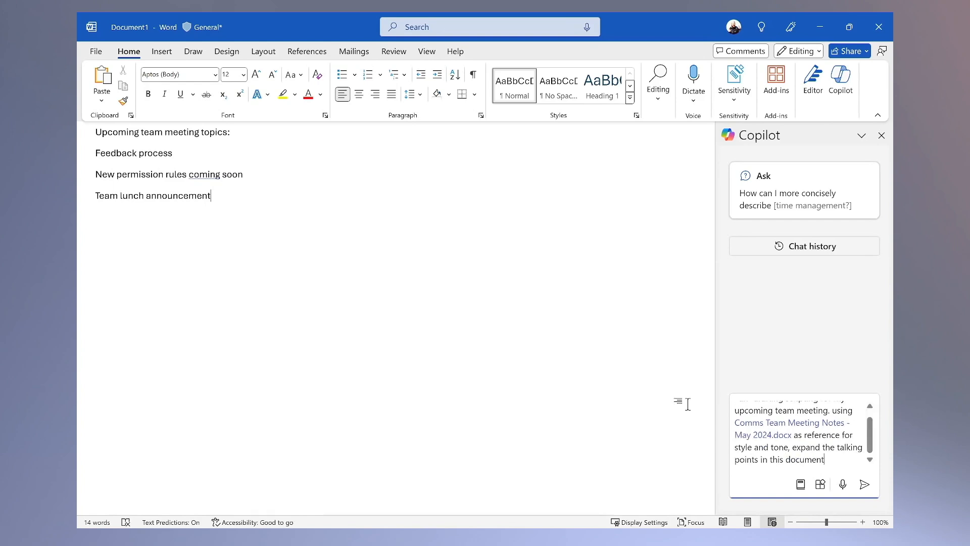
{"action": "left_click", "coordinate": [865, 484]}
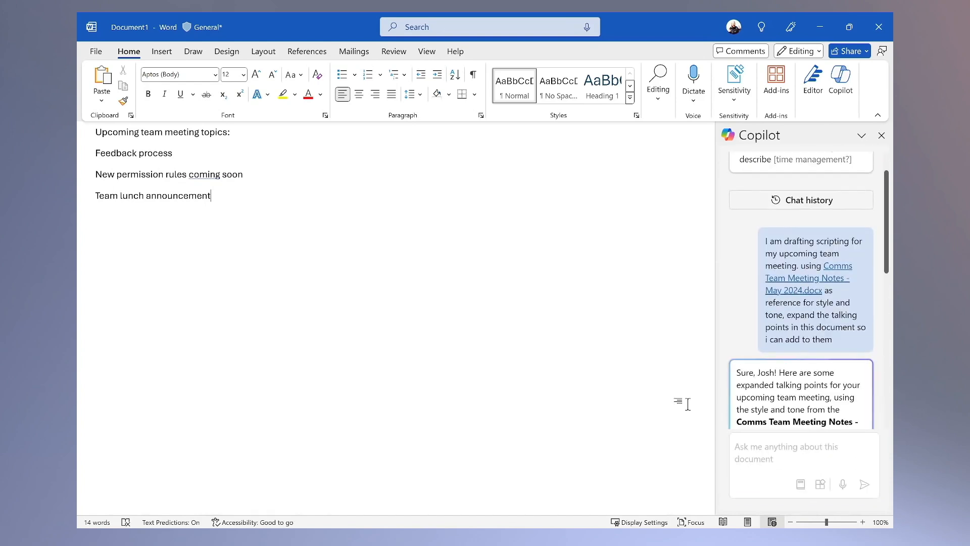
{"action": "left_click", "coordinate": [756, 285]}
{"action": "type", "text": "based on the checklist here Comms Team Meeting Principles and Checklist.docx how does this scr"}
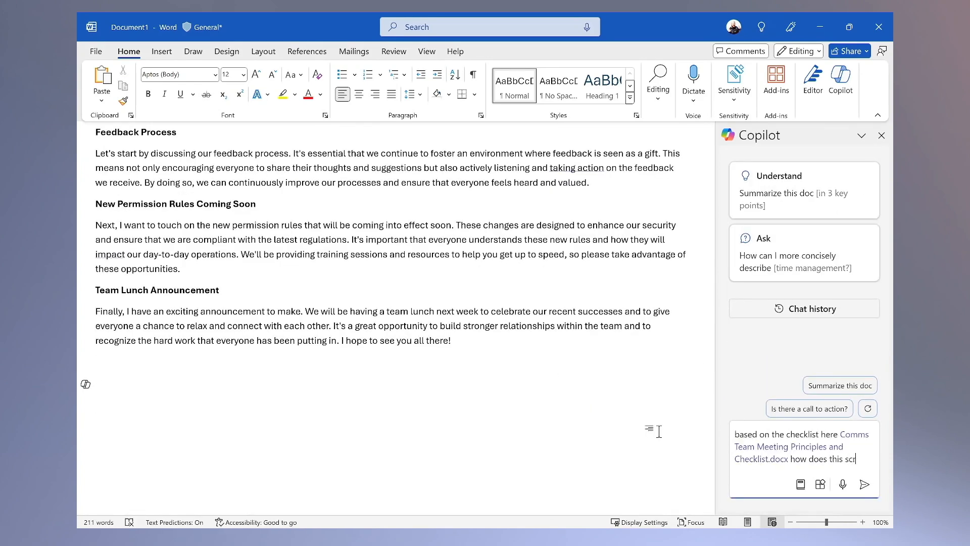
Have Copilot review the script against the Principles and Checklist document and read its suggestions
{"action": "left_click", "coordinate": [865, 484]}
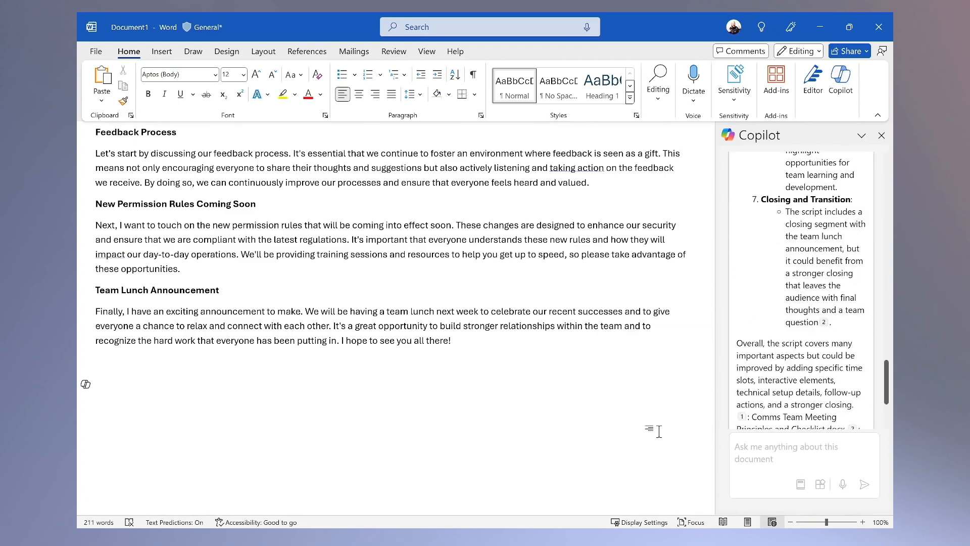
{"action": "scroll", "scroll_direction": "down", "scroll_amount": 3}
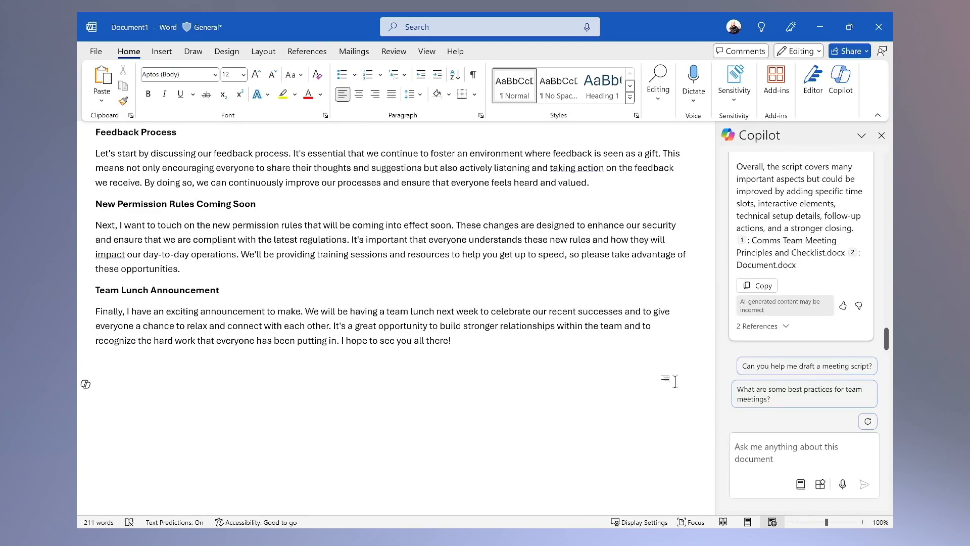
{"action": "mouse_move", "coordinate": [727, 190]}
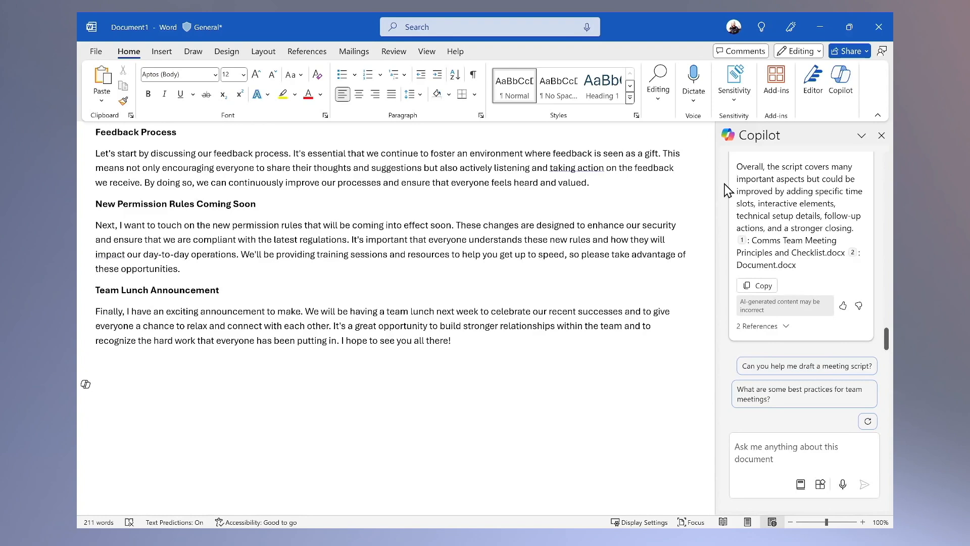
{"action": "mouse_move", "coordinate": [725, 180]}
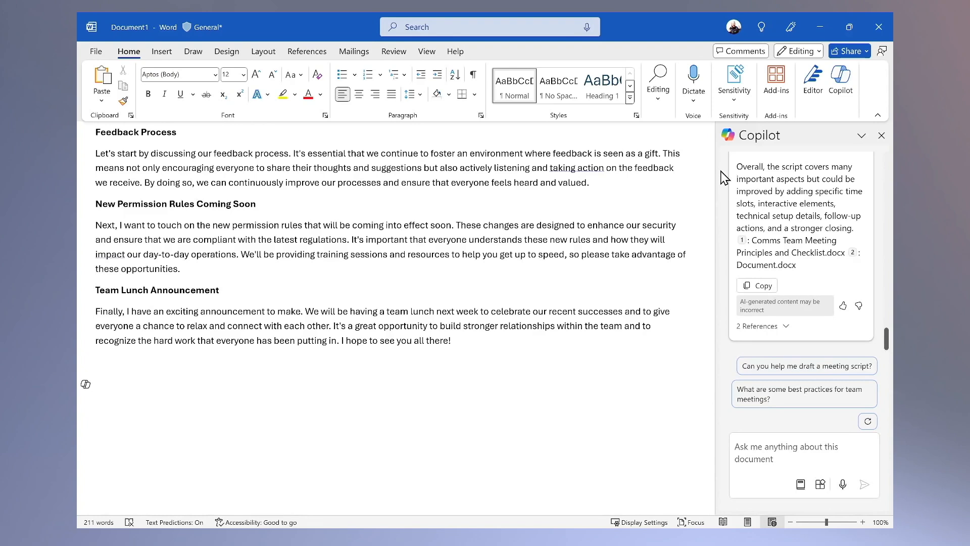